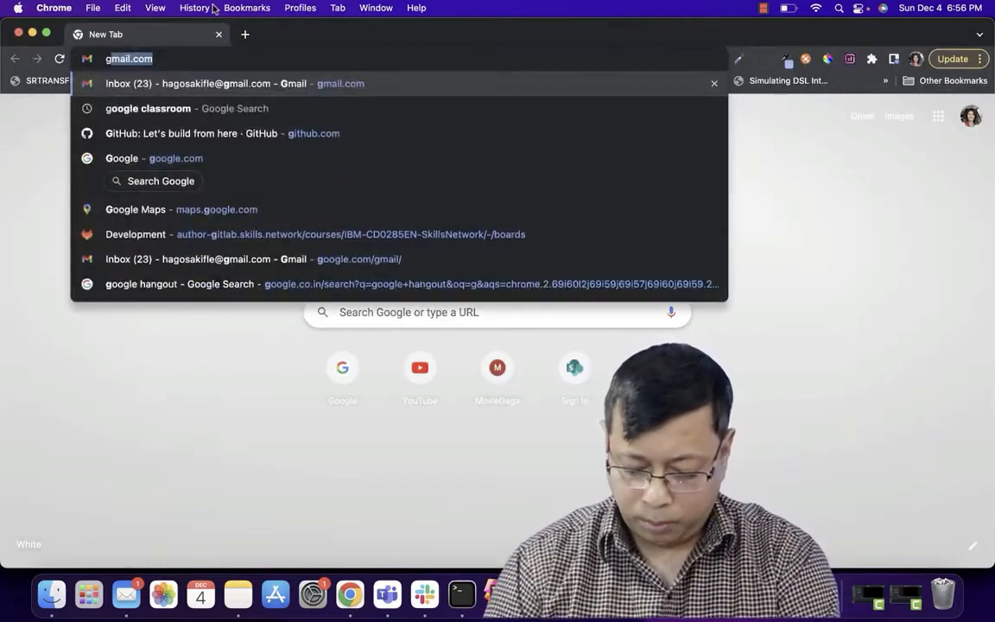
Step: Open github.com and sign in to reach the account dashboard
click(222, 133)
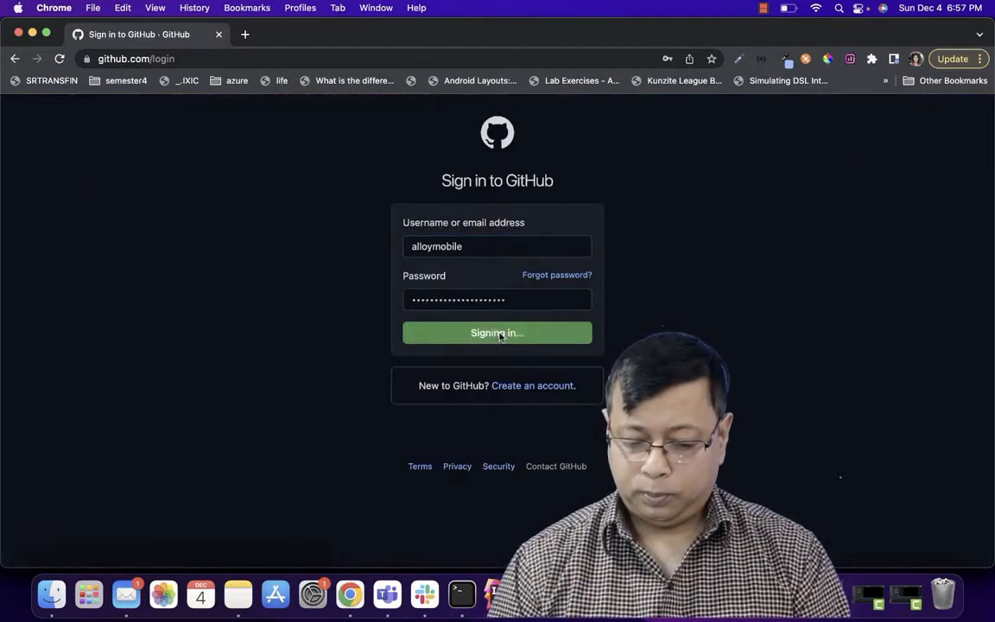
click(497, 332)
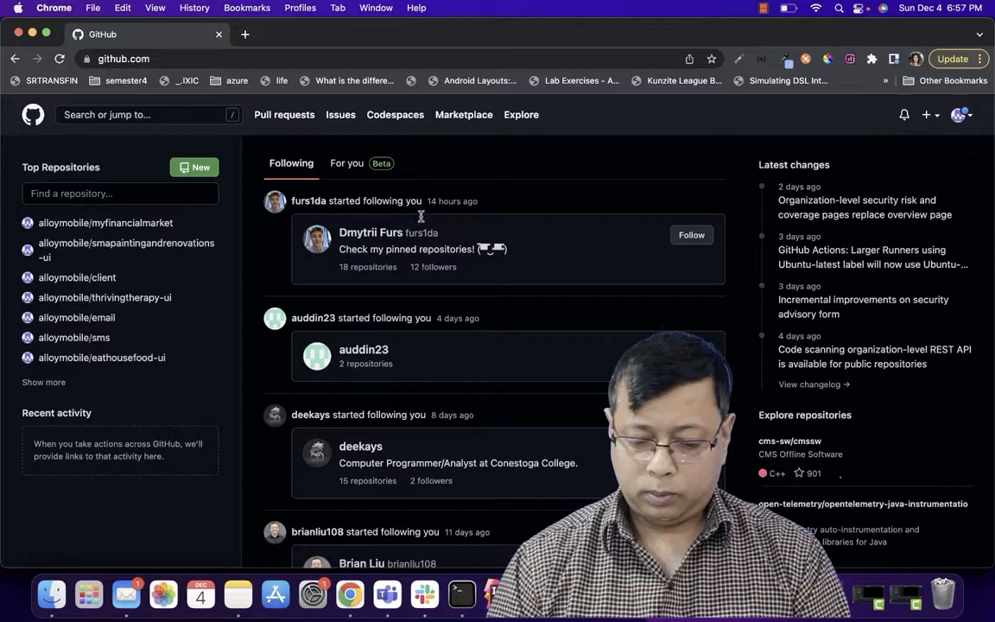
mouse_move(406, 159)
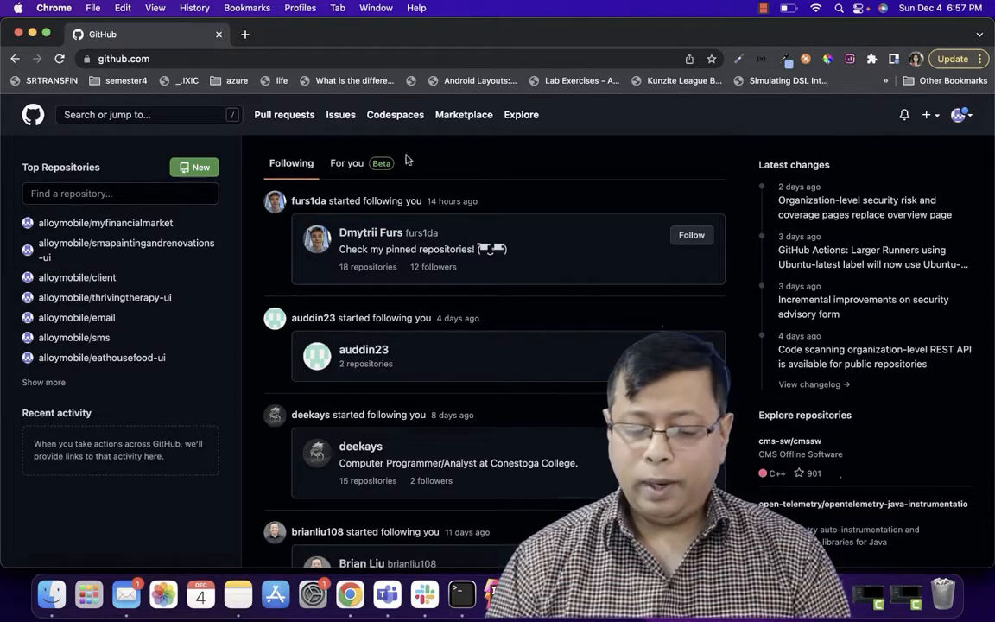
mouse_move(195, 166)
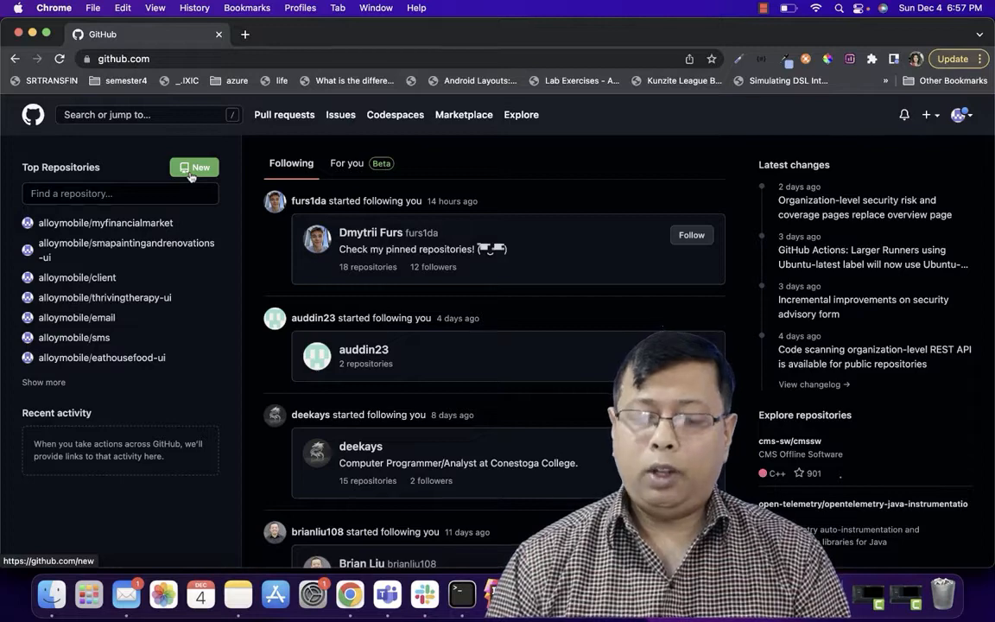
Step: Fill the new repository form with name 'api-rest' and description 'Rest api'
click(195, 167)
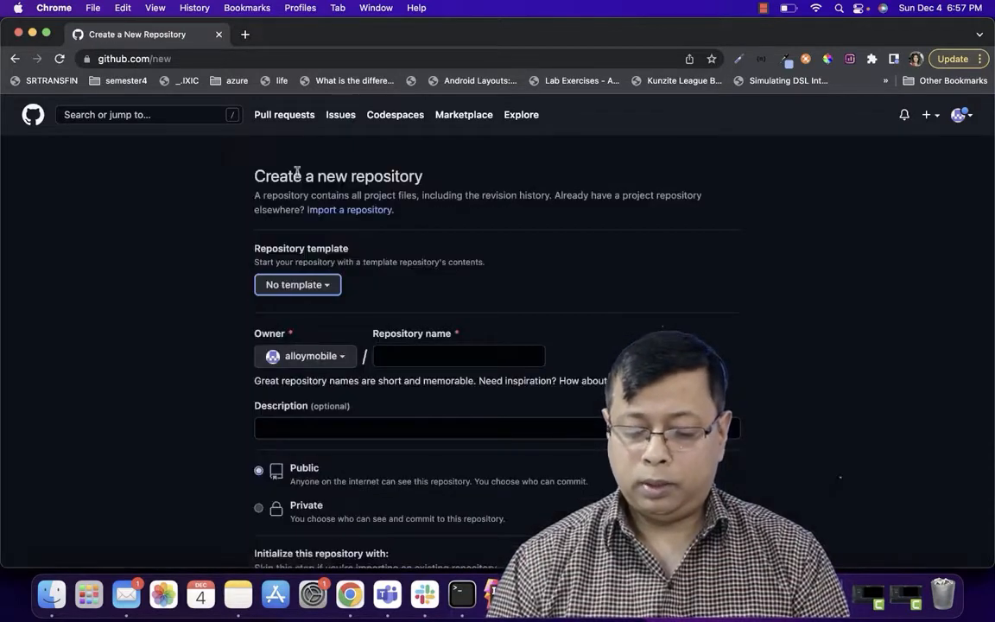
click(459, 356)
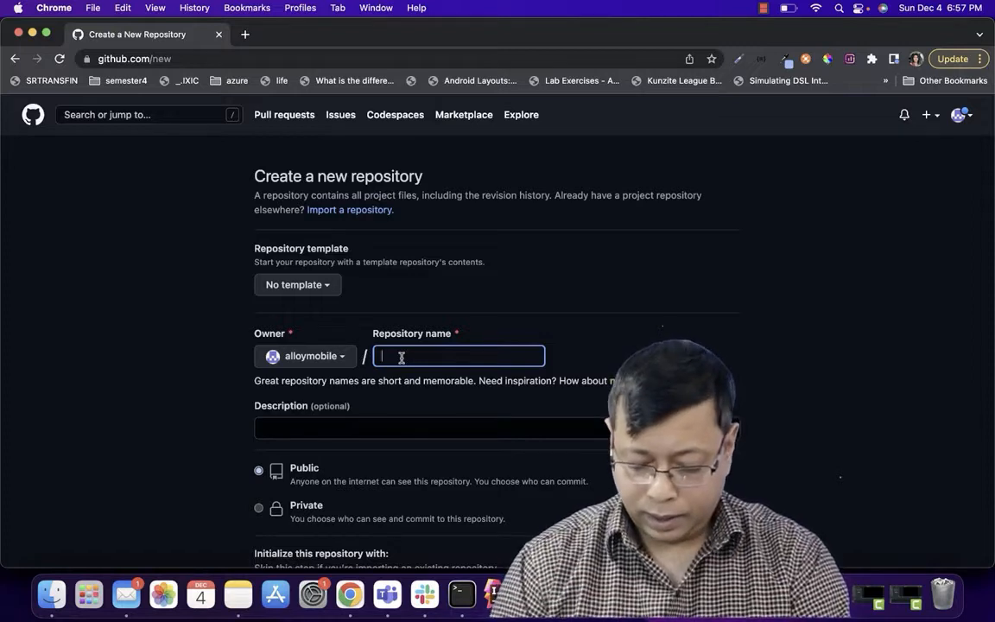
text(api-)
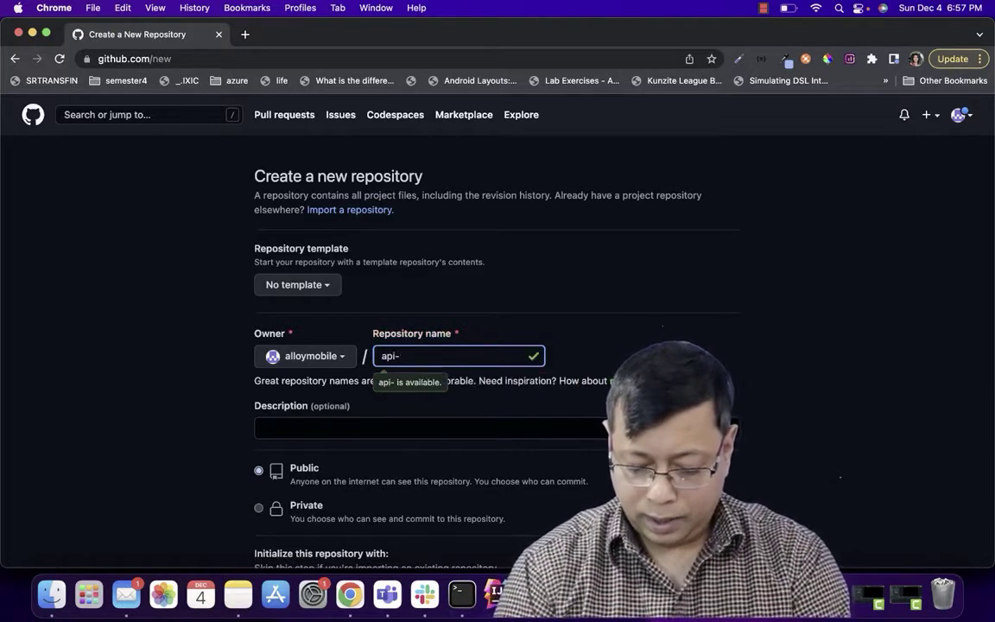
text(rest)
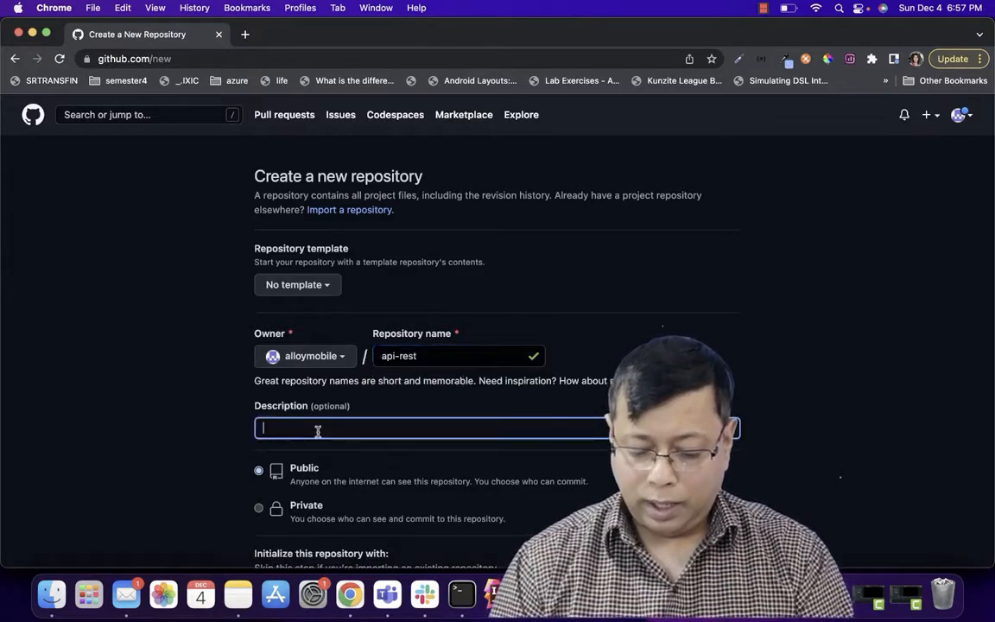
text(R)
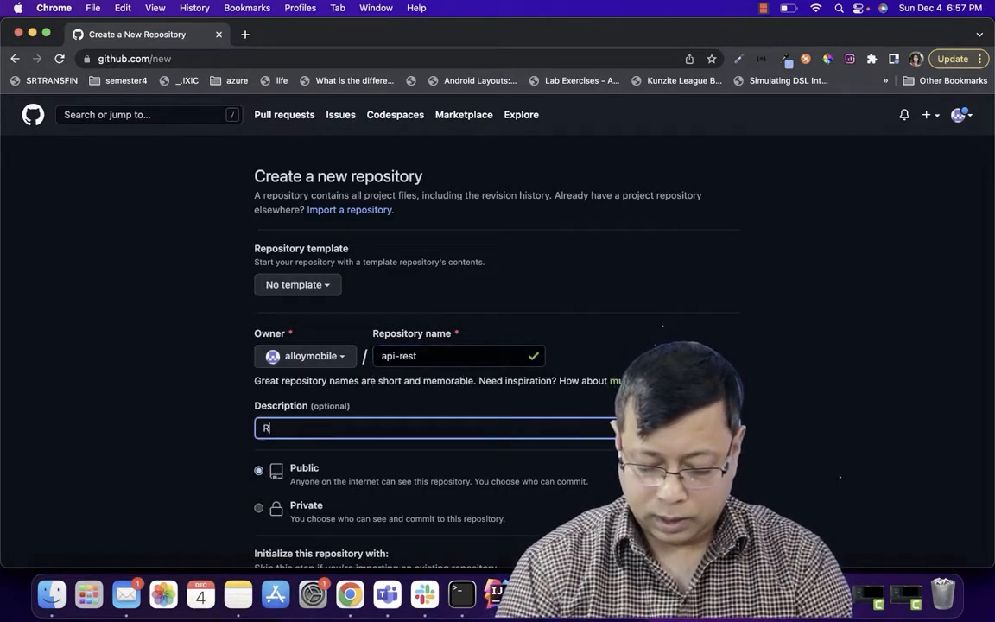
text(Rest api)
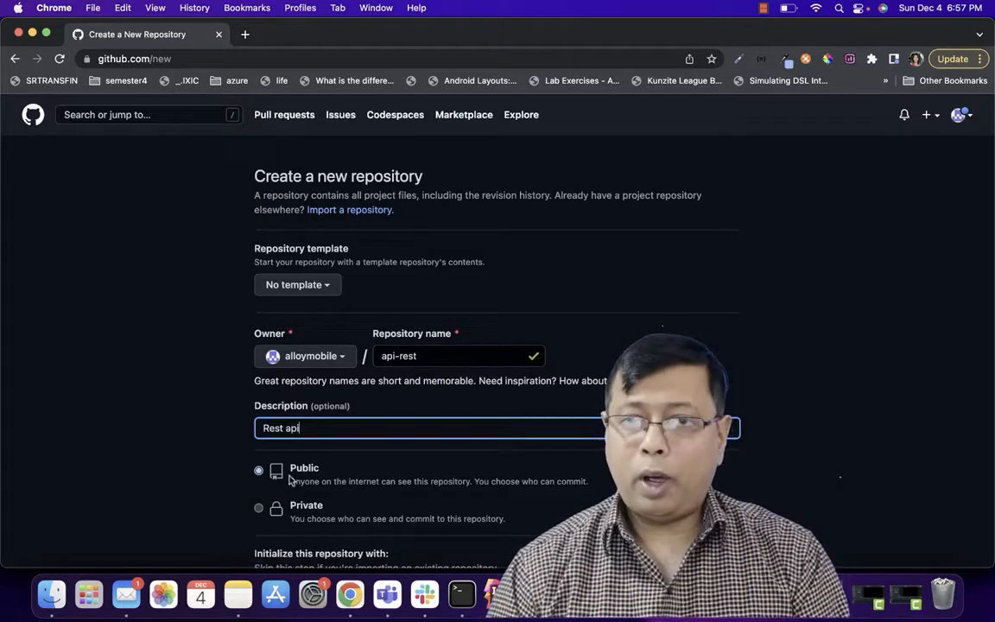
Step: Tick Add a README file and create the public api-rest repository
scroll(down, 3)
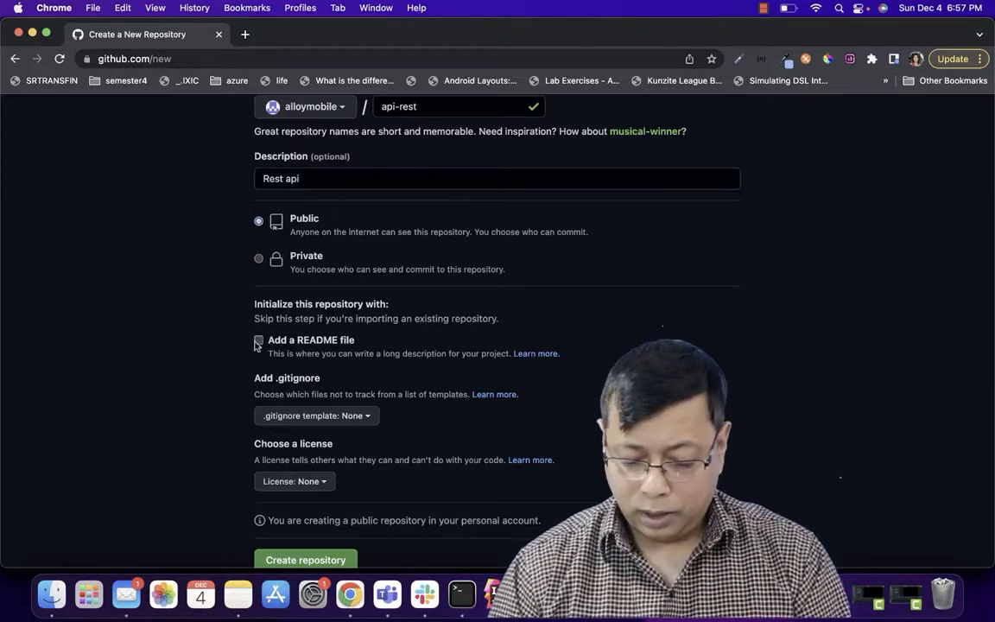
click(257, 340)
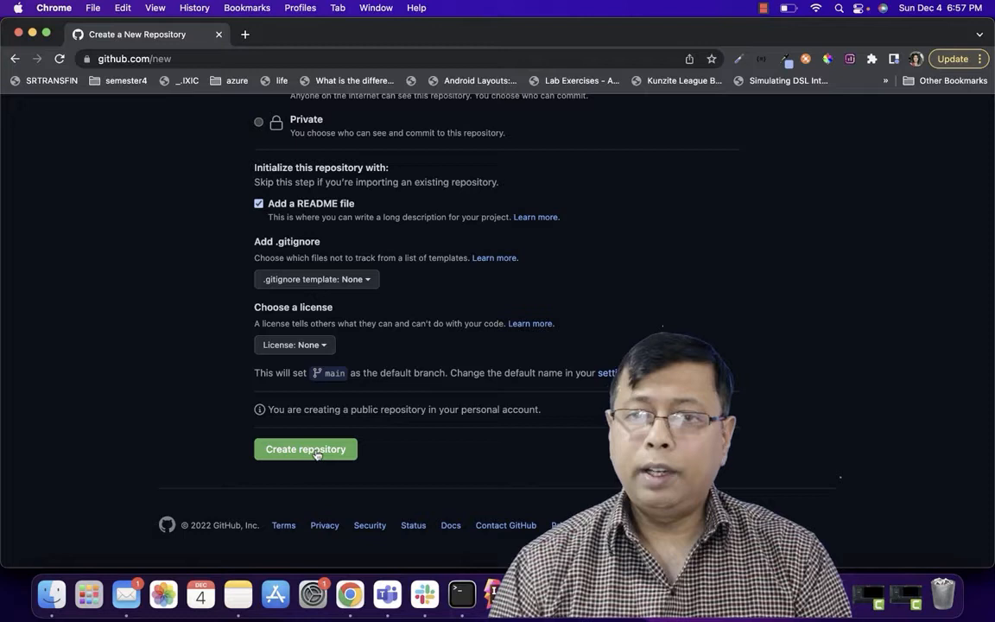
click(305, 449)
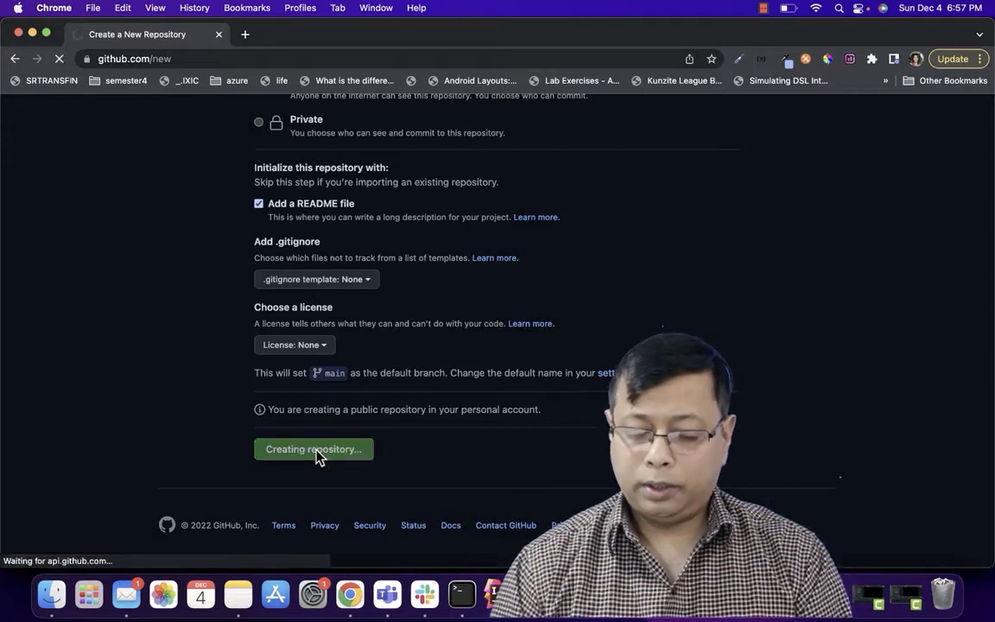
click(313, 449)
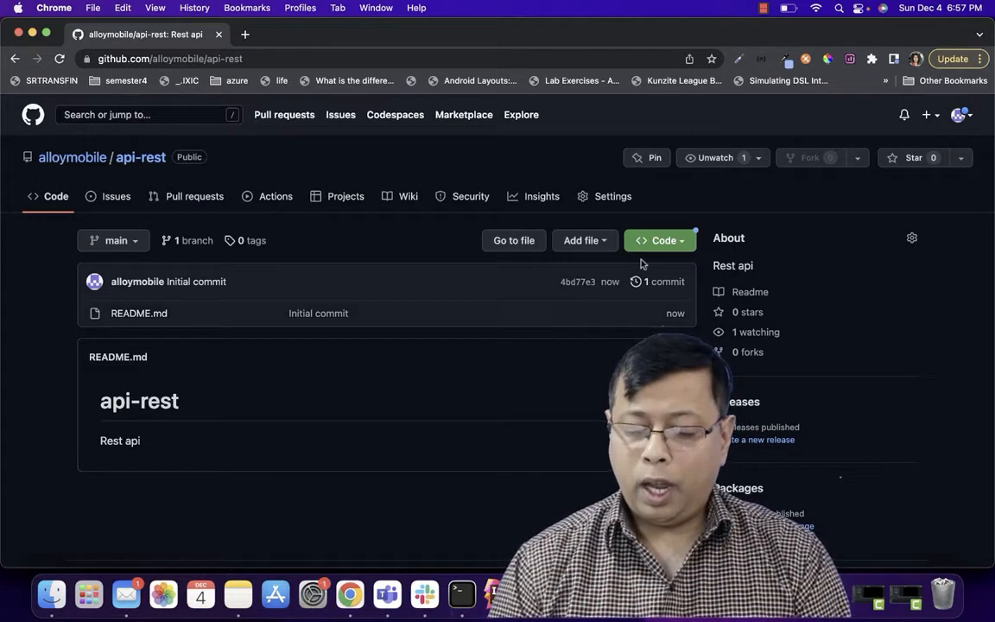
Step: Show the Code panel with the api-rest HTTPS clone URL
click(659, 240)
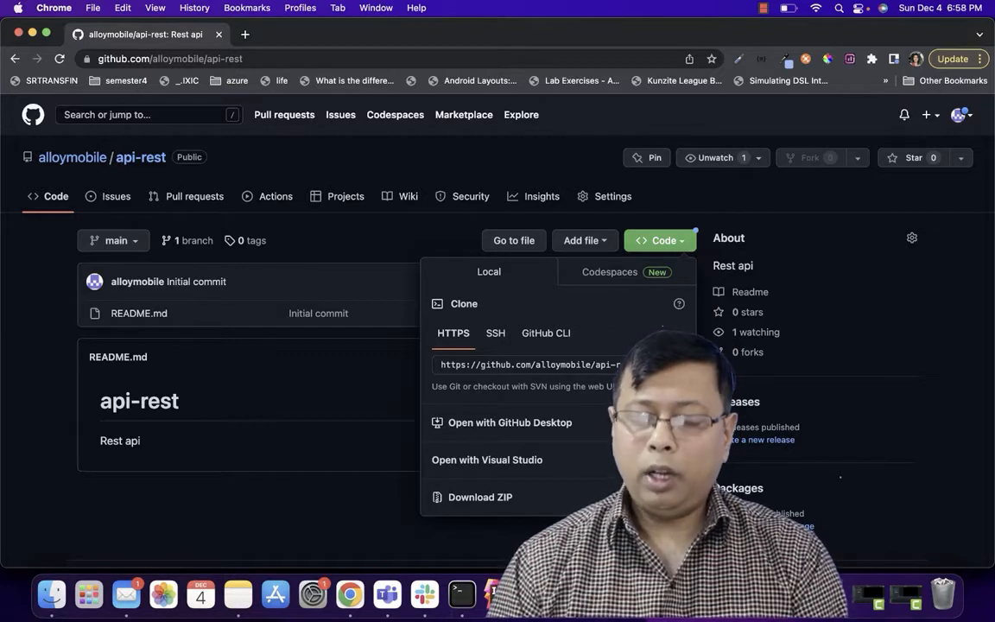
mouse_move(349, 391)
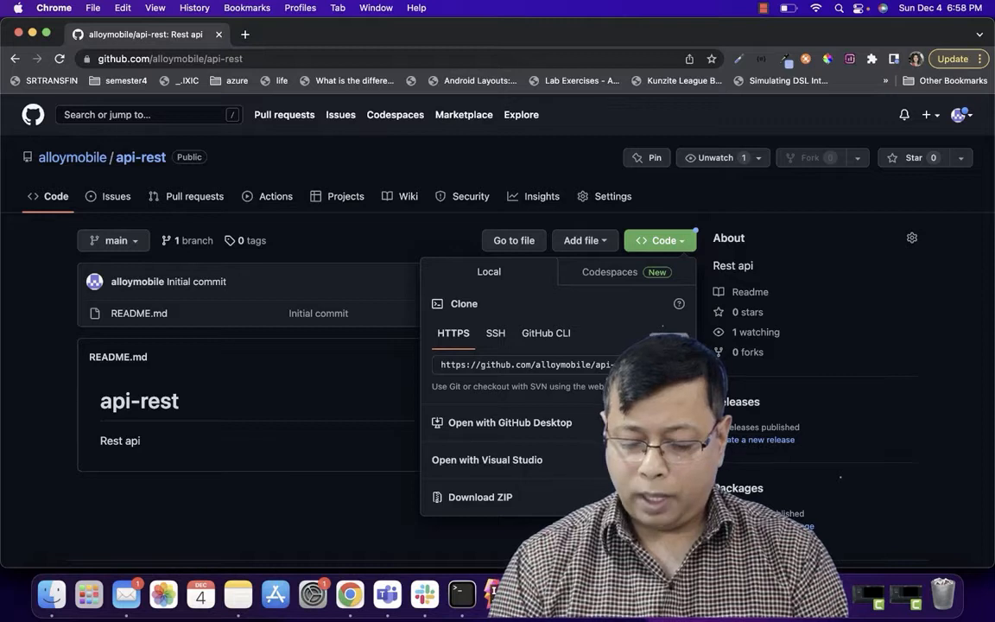
Step: Launch Terminal and change directory to Documents with cd
click(462, 595)
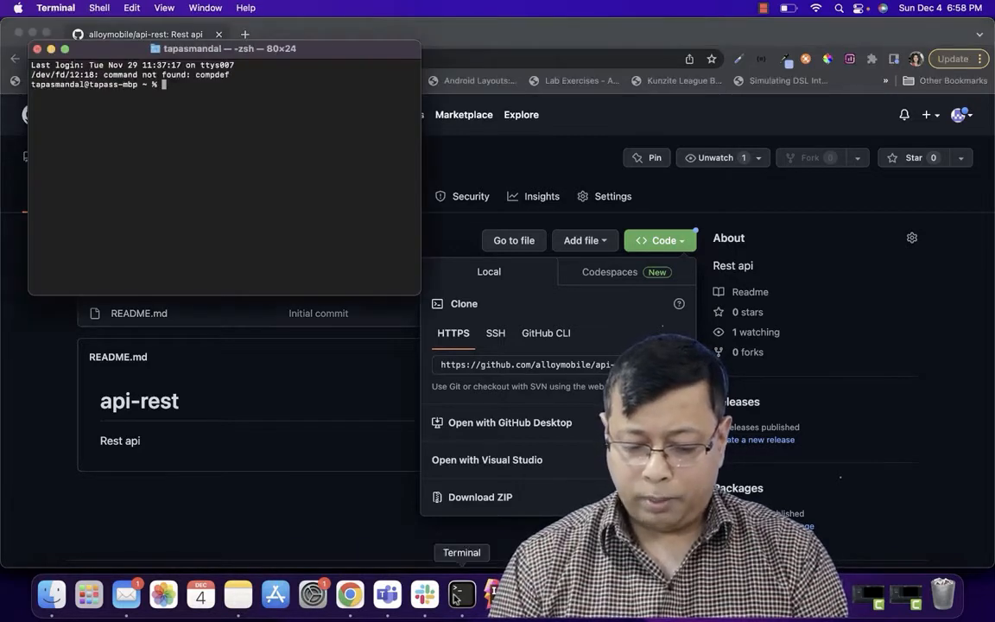
text(c)
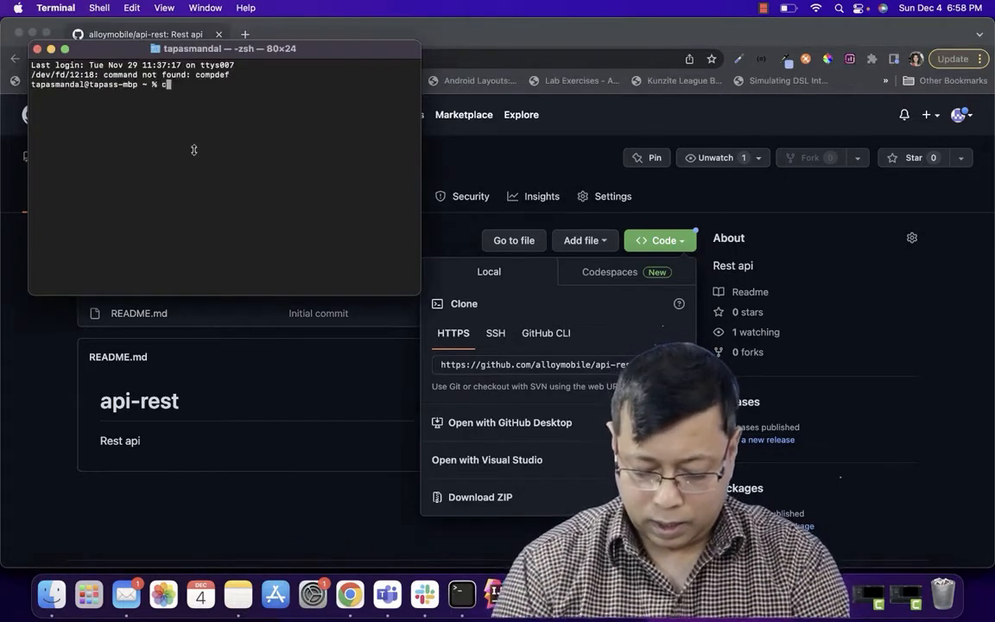
text(d Documents/)
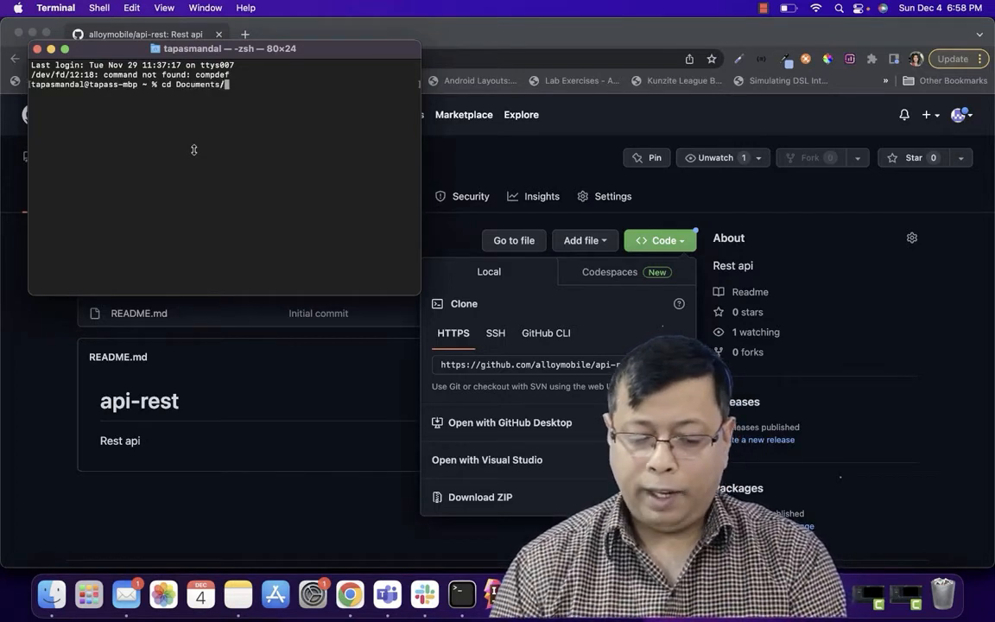
key(Return)
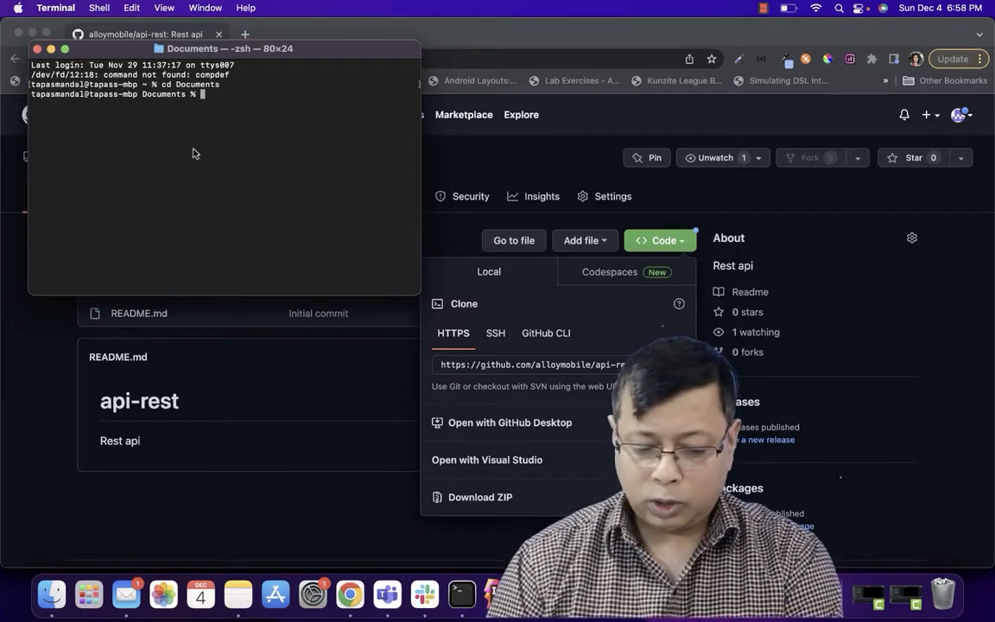
text(git clon)
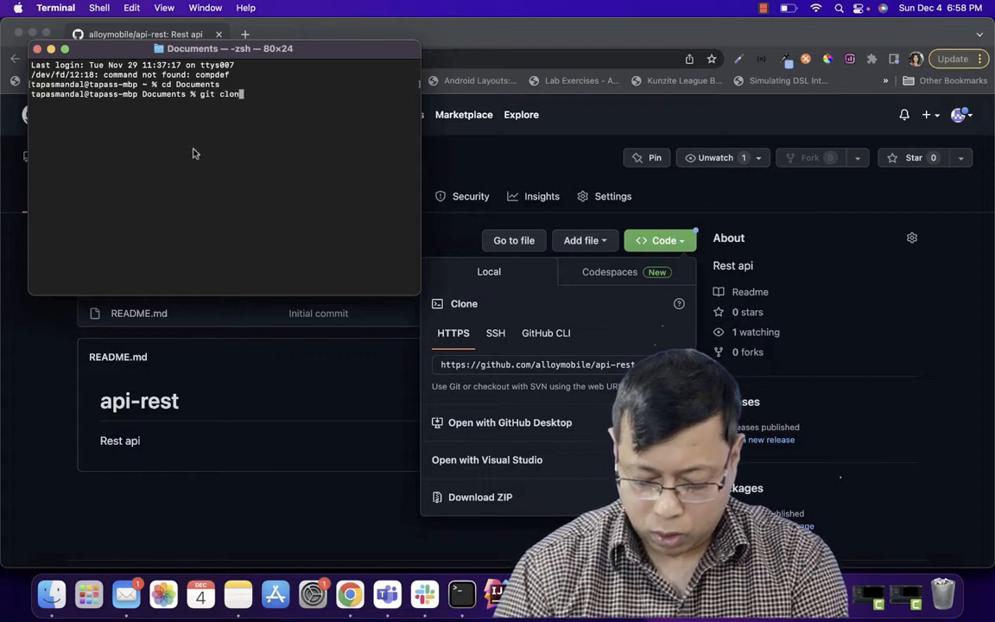
text(https://github.com/alloymobile/api-rest.git)
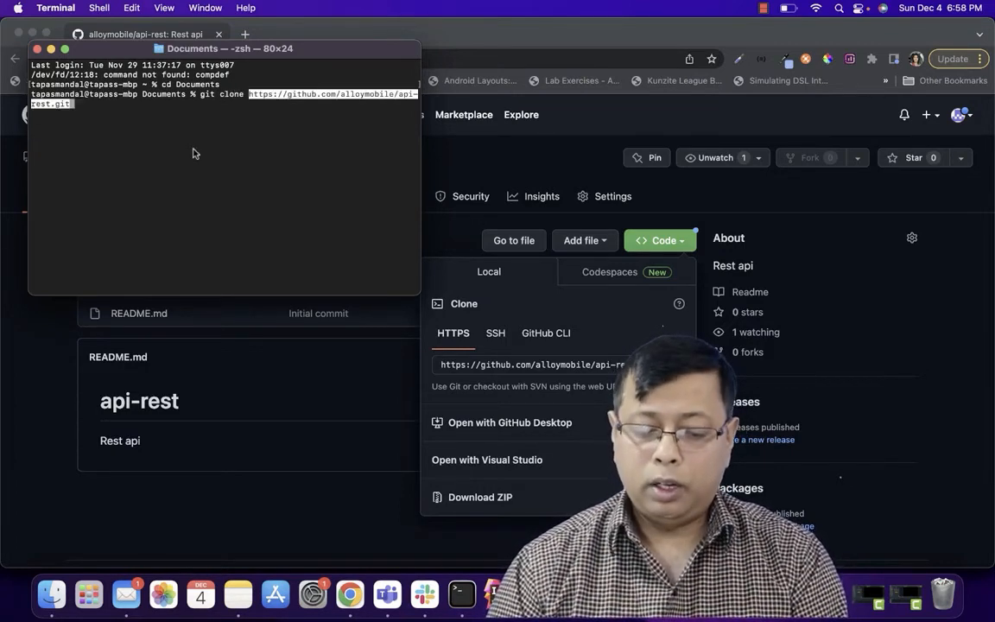
key(Return)
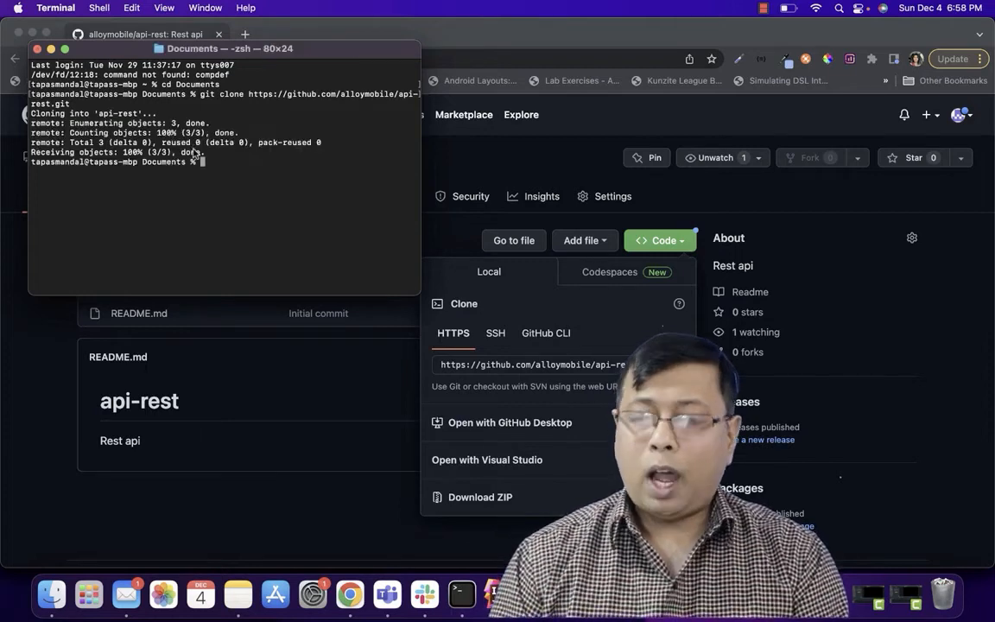